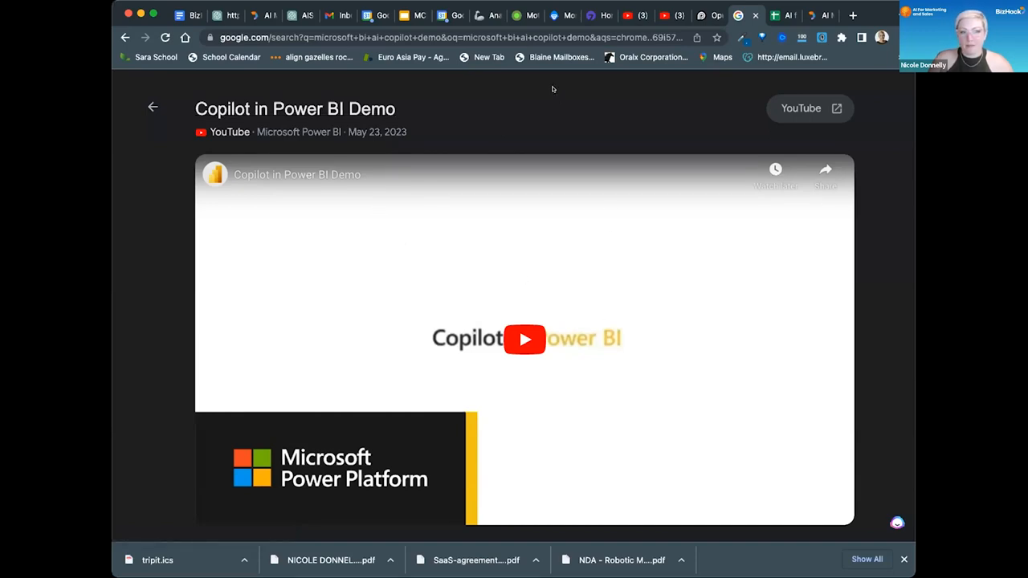
mouse_move(295, 109)
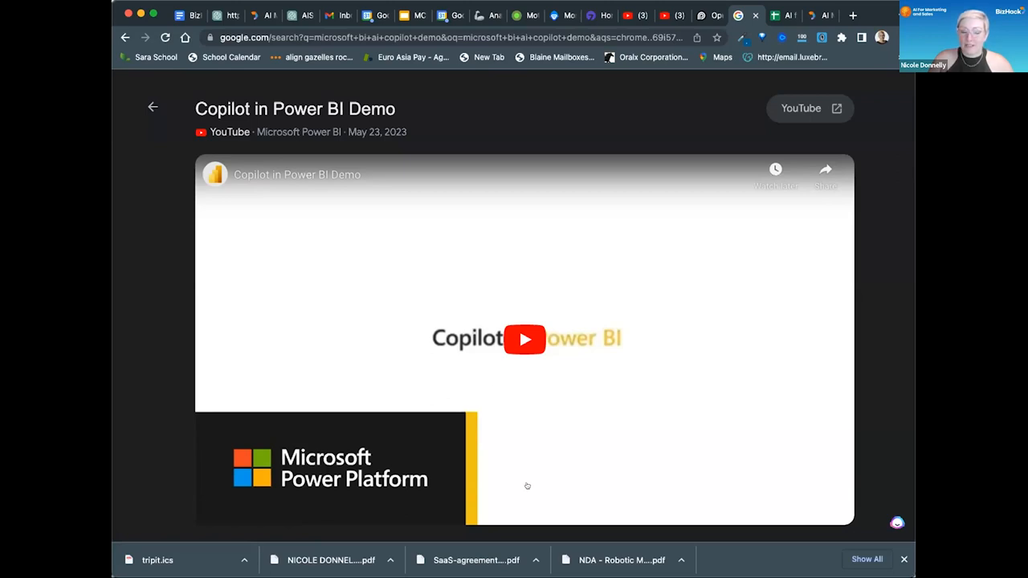
mouse_move(548, 448)
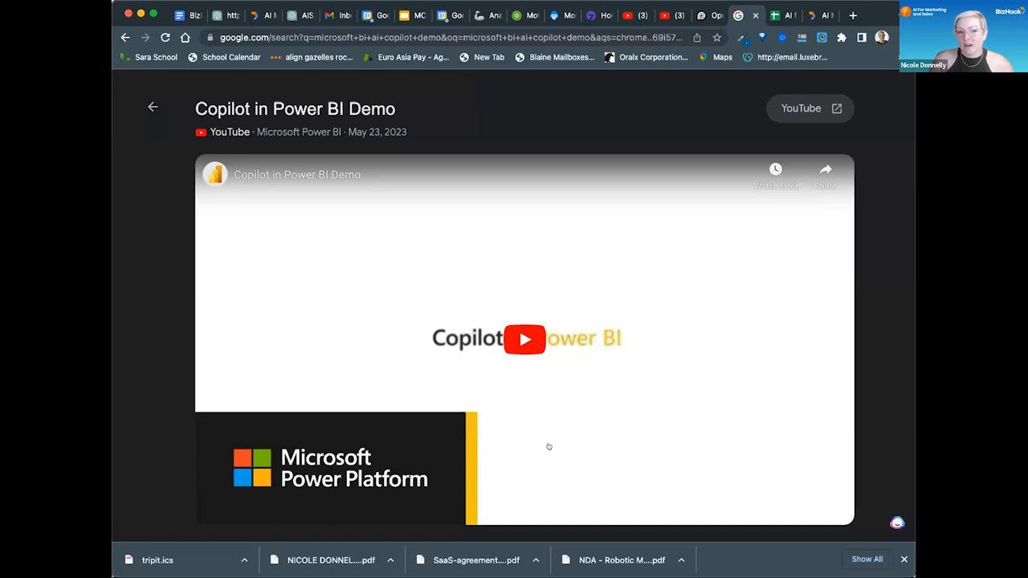
mouse_move(494, 144)
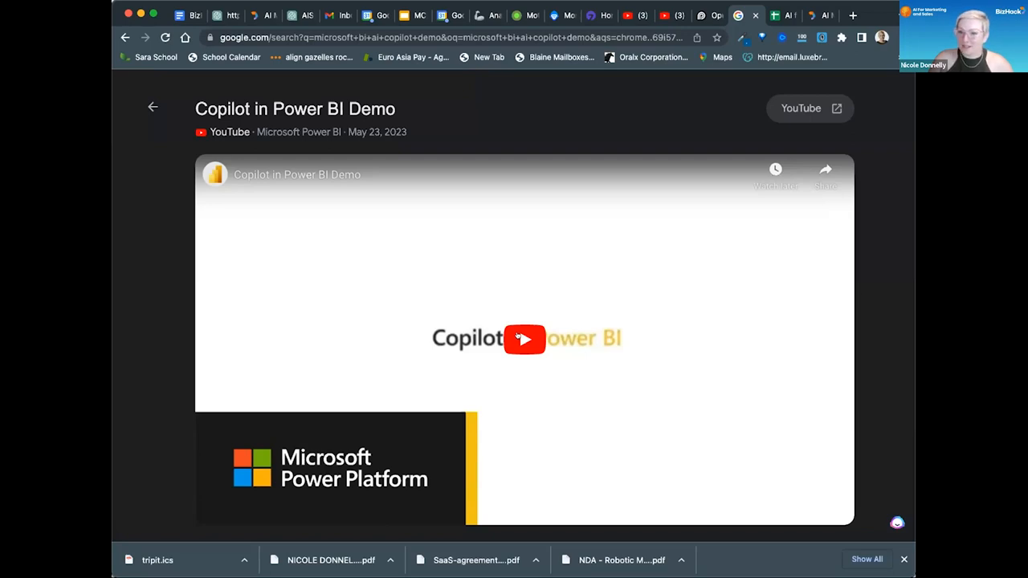
Play the demo through Copilot generating the Customer Profile report page with customer-metric charts.
click(525, 338)
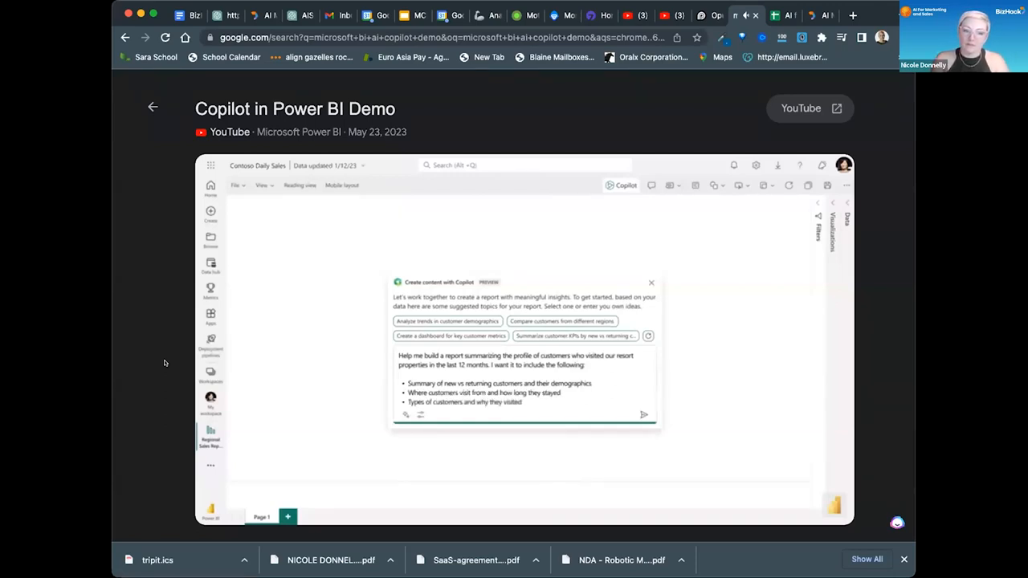
click(643, 415)
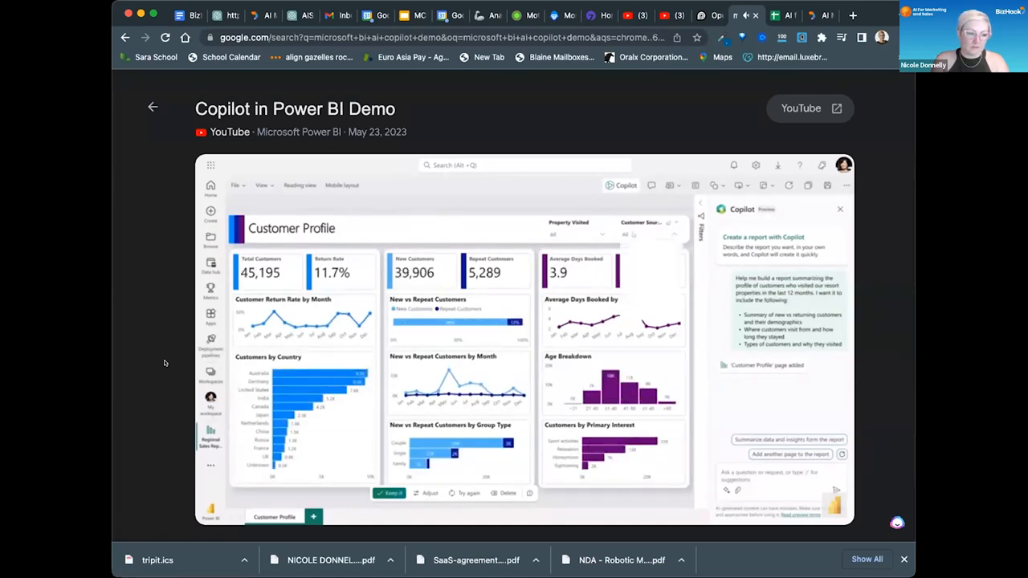
click(664, 224)
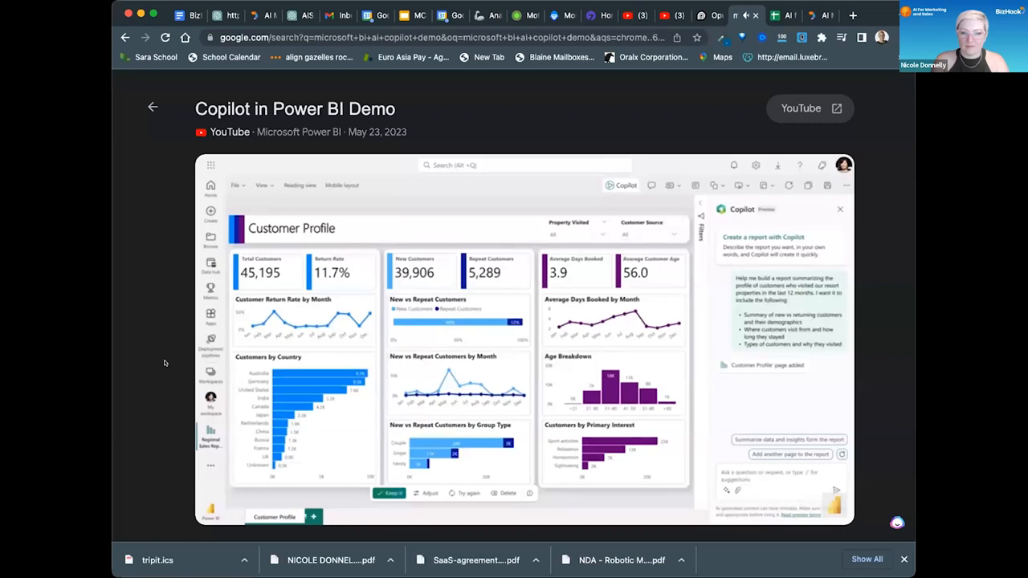
click(429, 493)
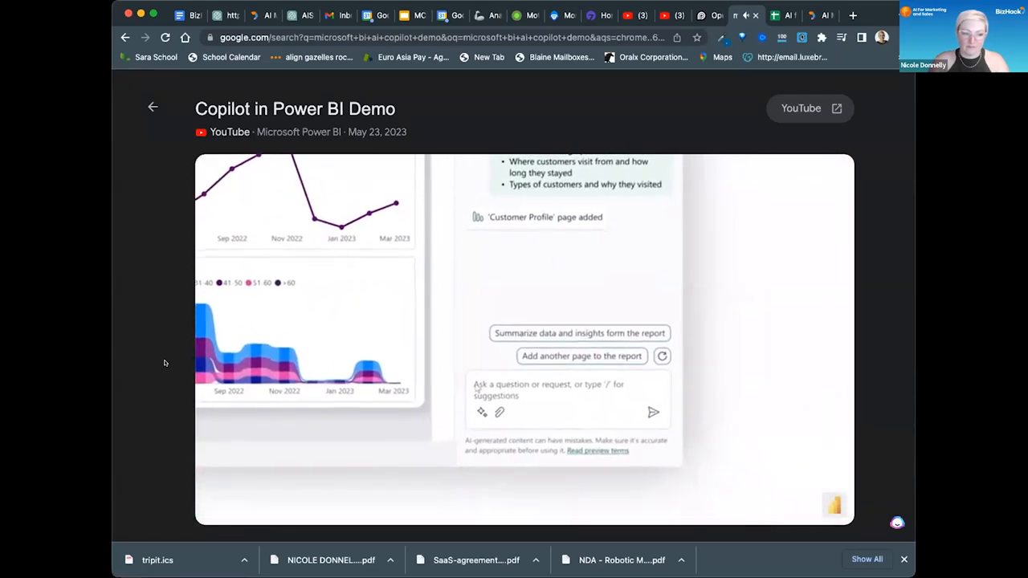
Let the demo show the 'What are the mai...' prompt producing the Return customer key influencers page.
text(What are the mai)
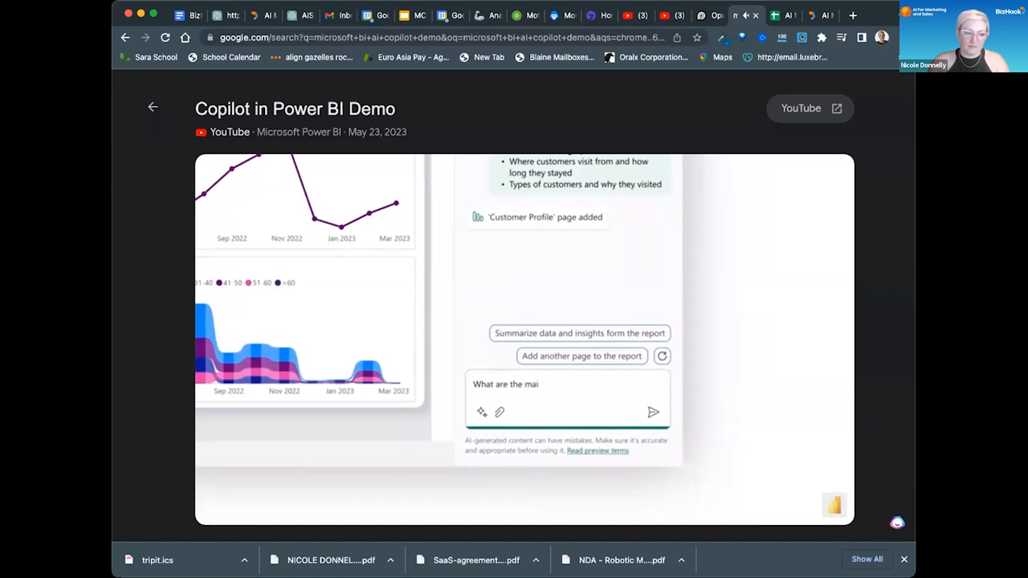
click(653, 412)
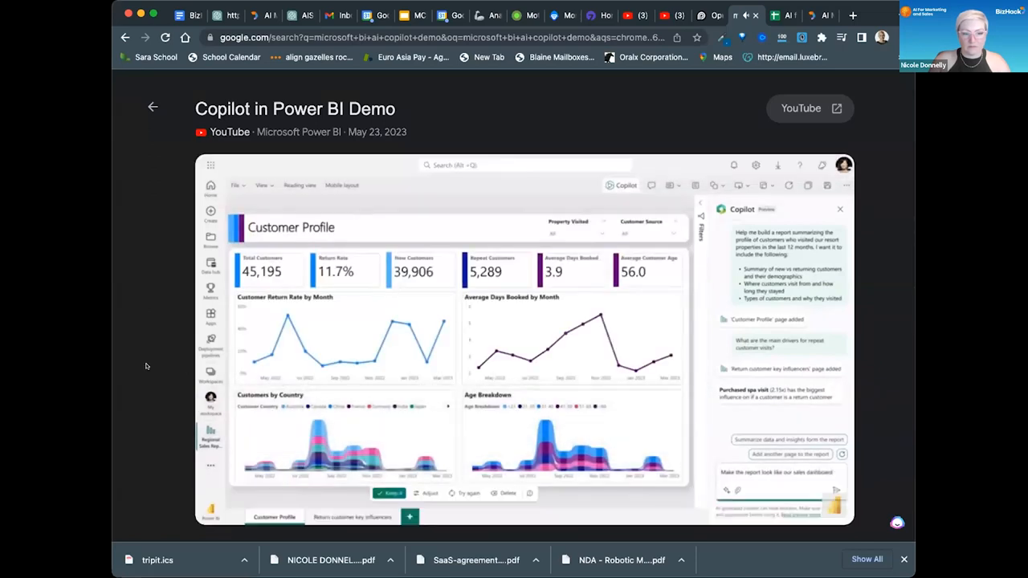
mouse_move(154, 413)
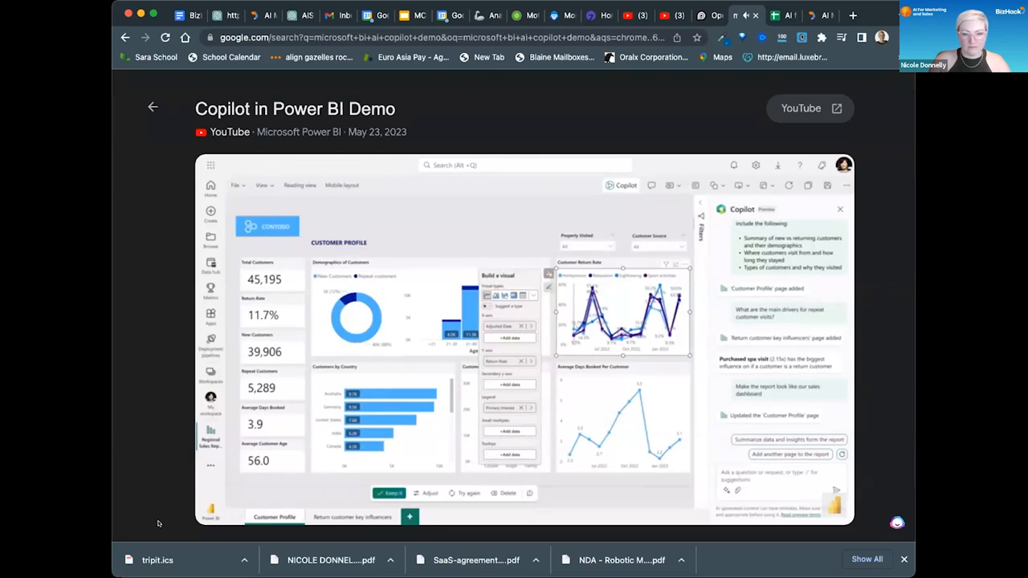
Let the demo show the 'Replace the average days chart with a summary nar...' prompt producing a Data Summary narrative.
click(525, 337)
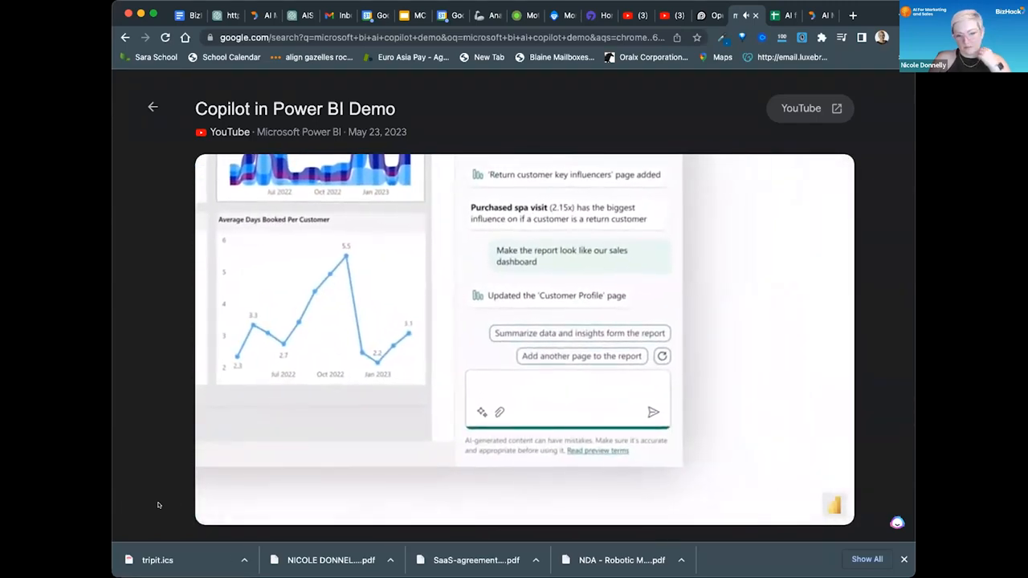
text(Replace the average days chart with a summary narrative for this page)
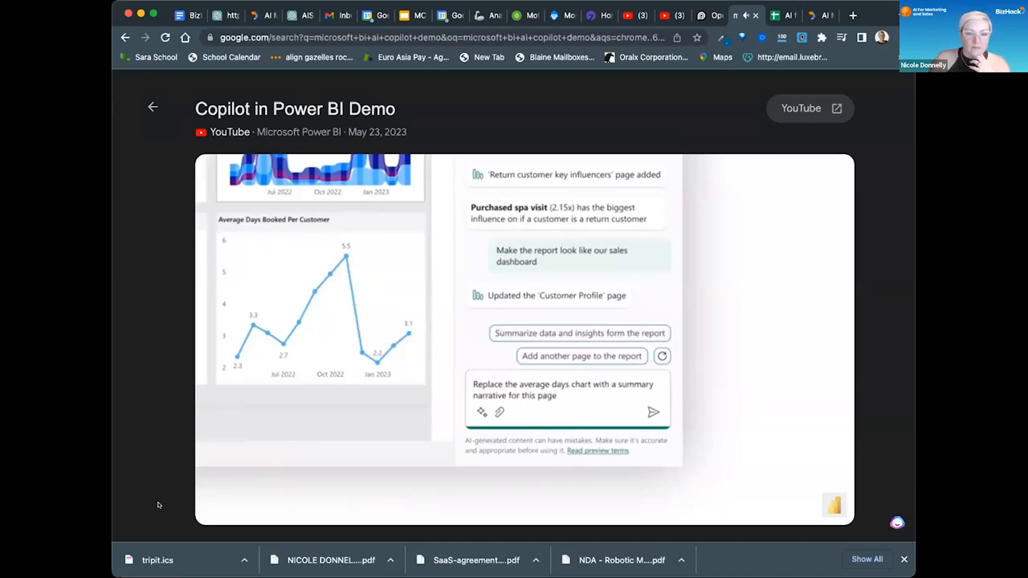
click(653, 412)
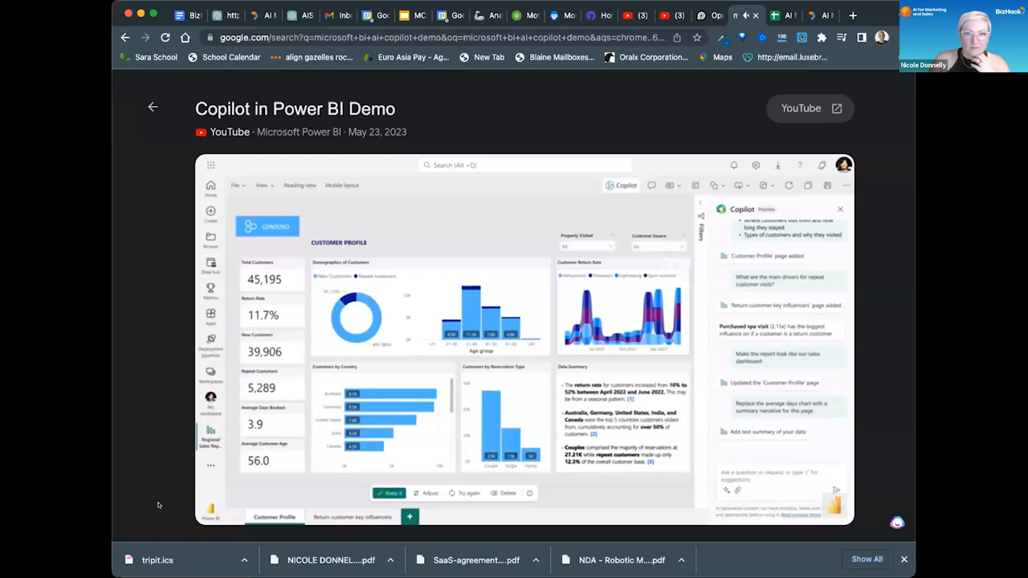
mouse_move(165, 504)
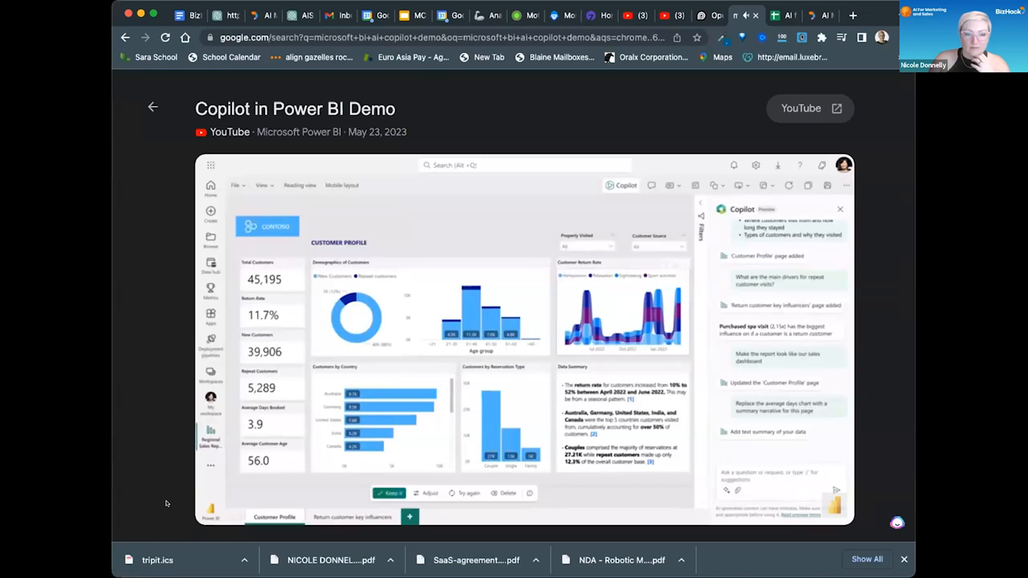
click(524, 338)
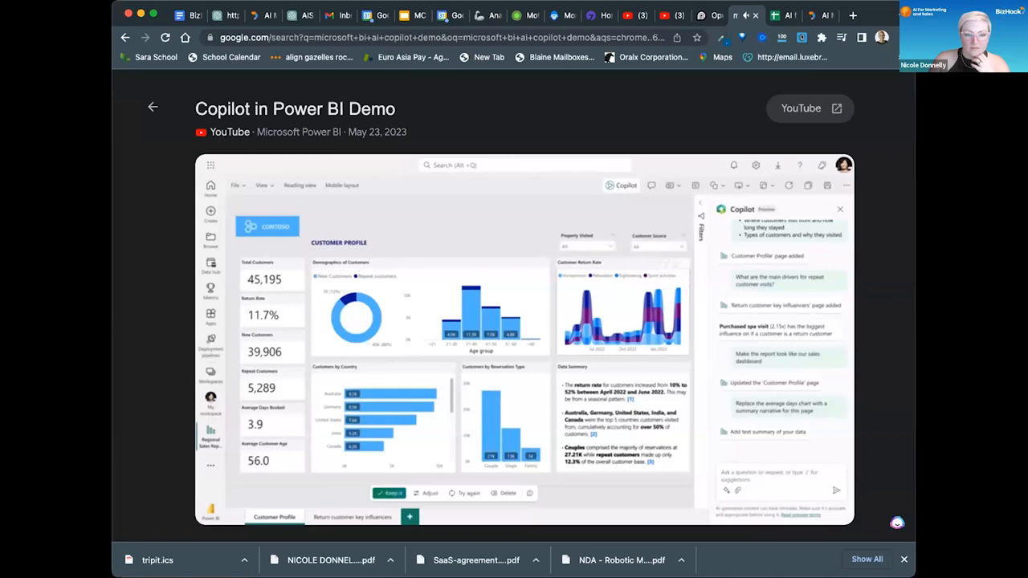
click(523, 337)
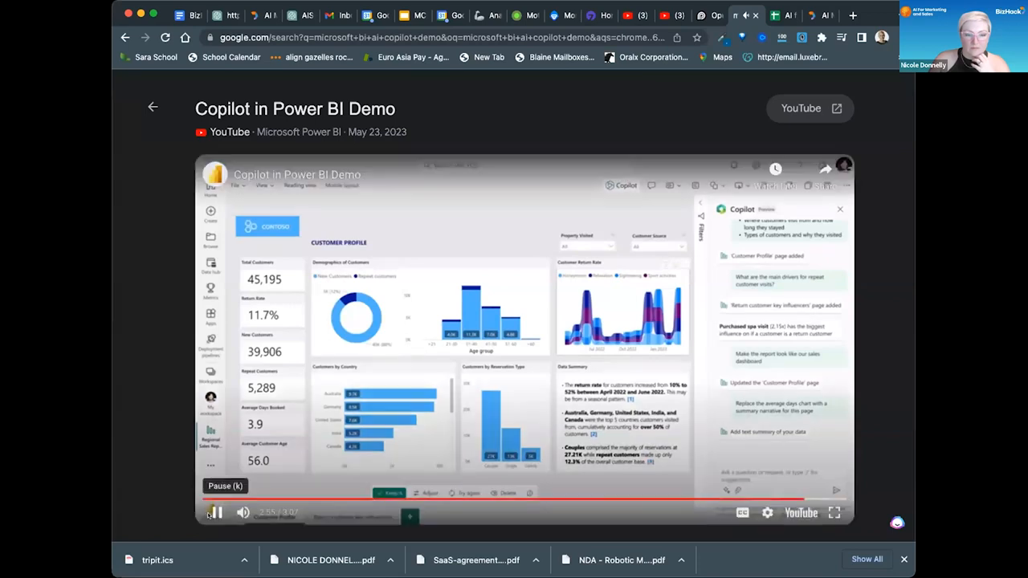
Pause the demo near its end and switch to the MonkeyLearn VoC analysis page.
click(216, 512)
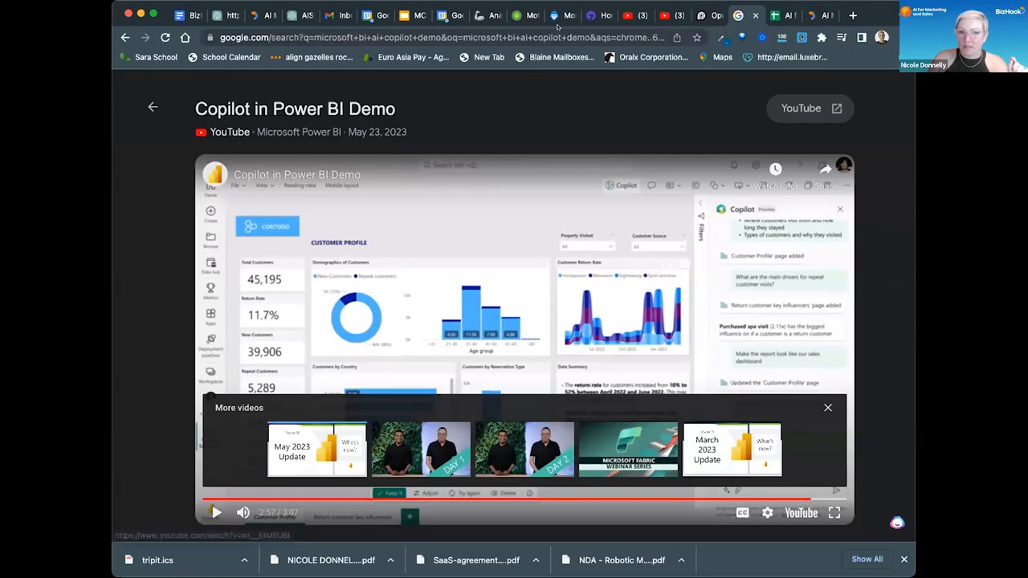
click(562, 14)
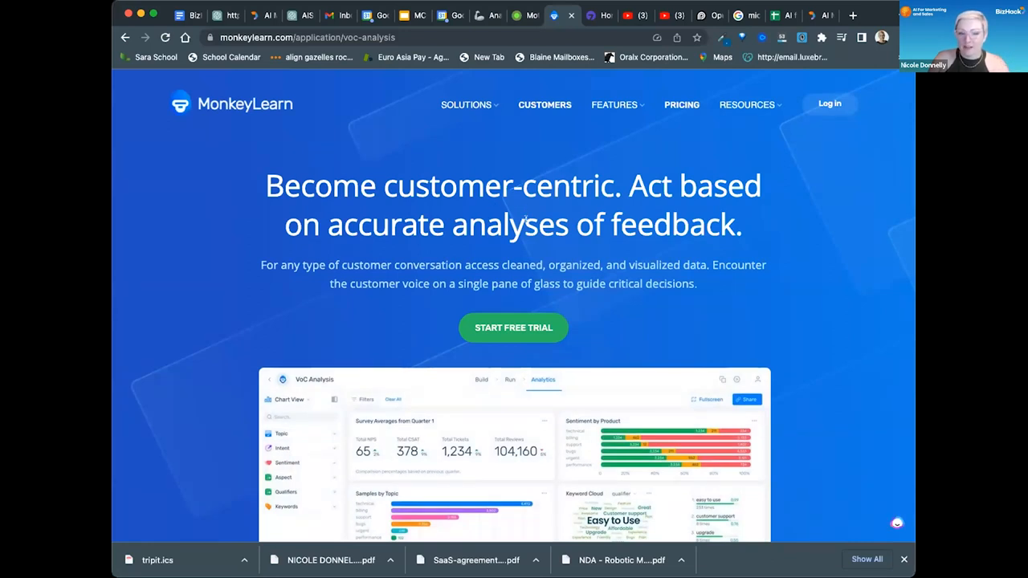
scroll(down, 3)
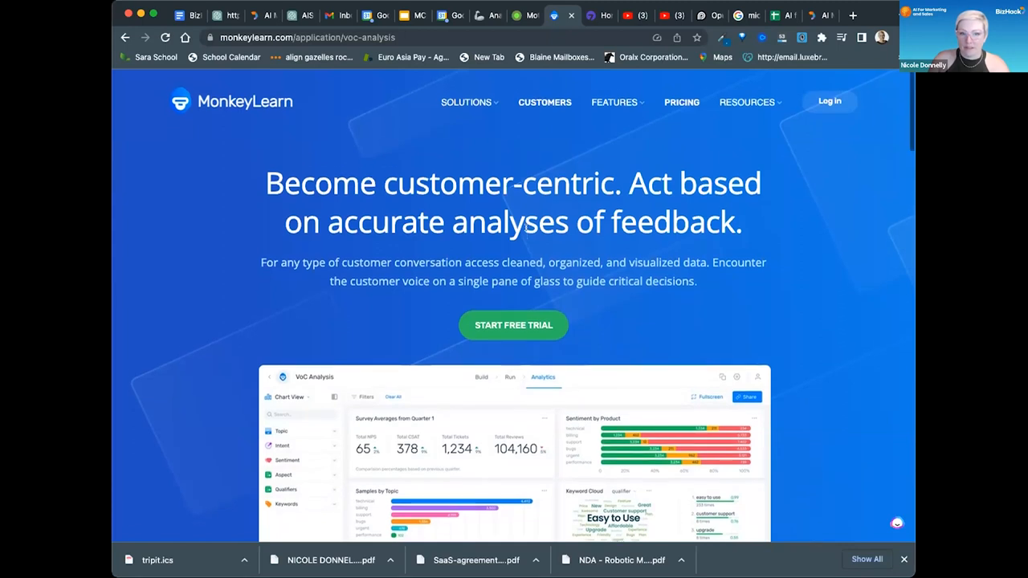
scroll(down, 3)
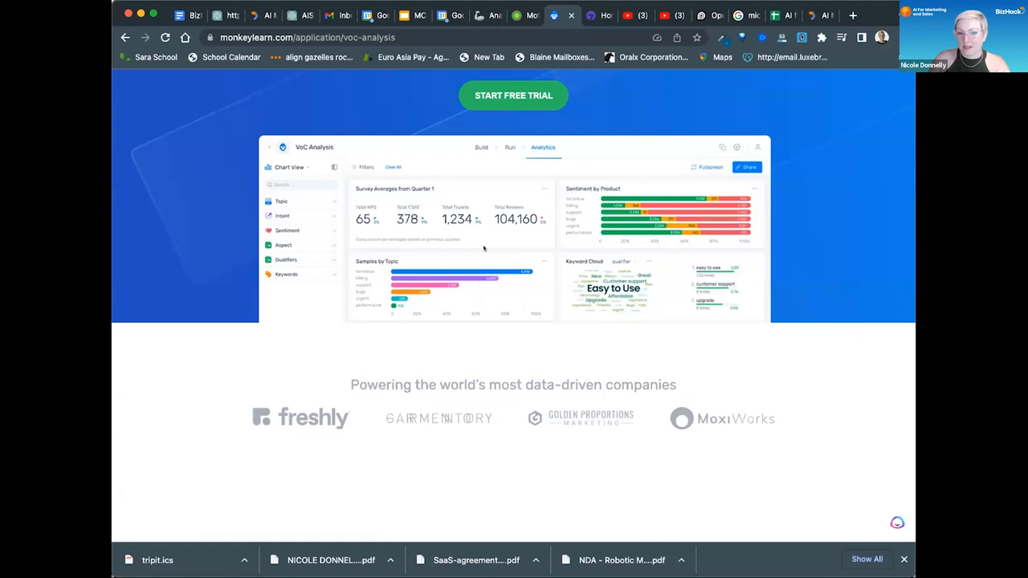
scroll(down, 3)
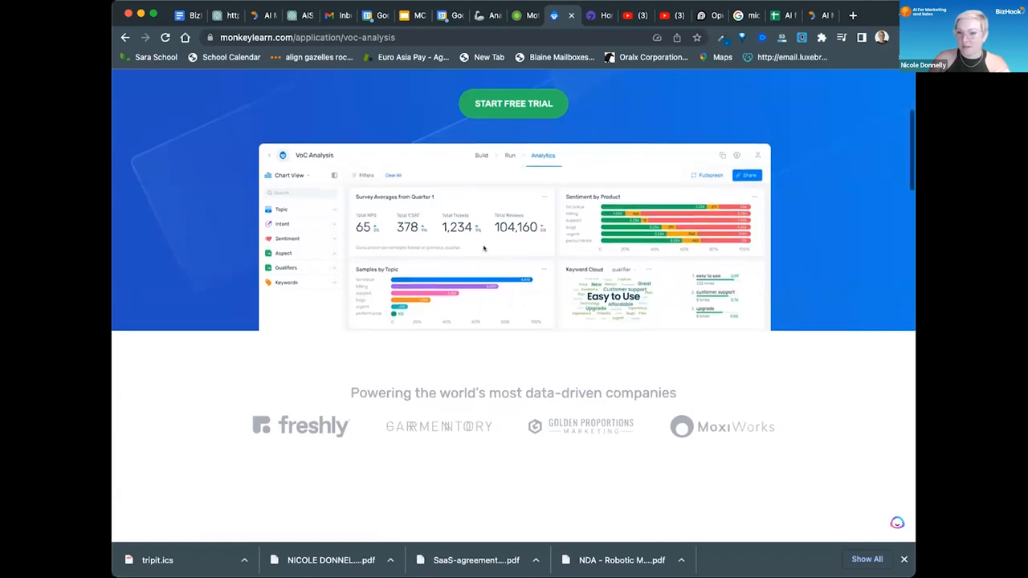
scroll(up, 3)
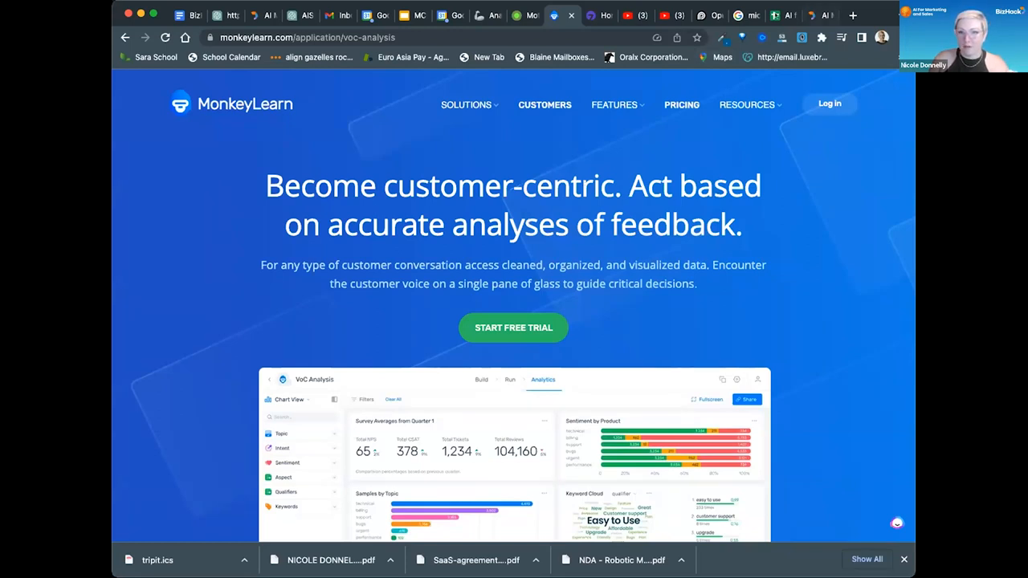
mouse_move(652, 164)
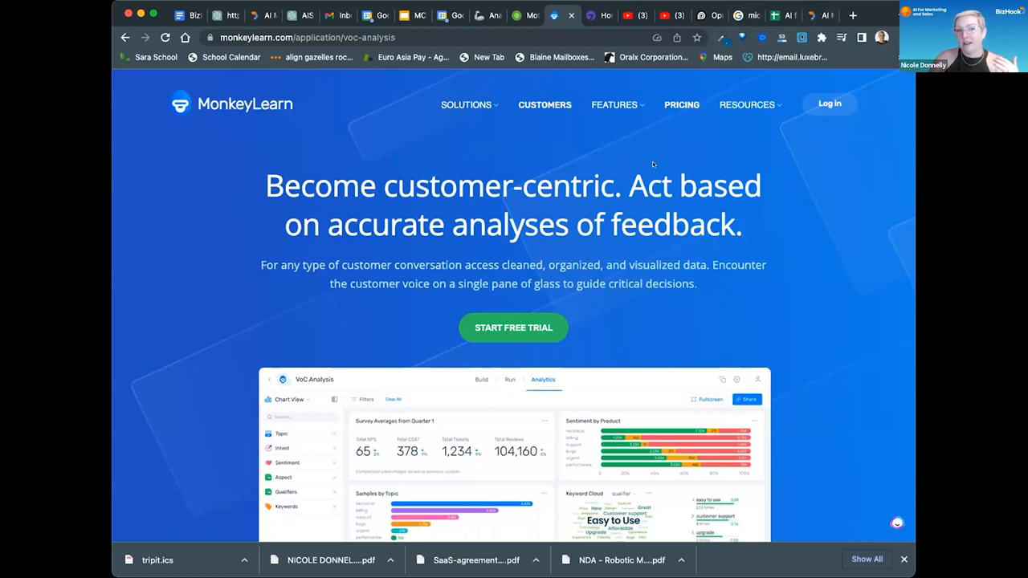